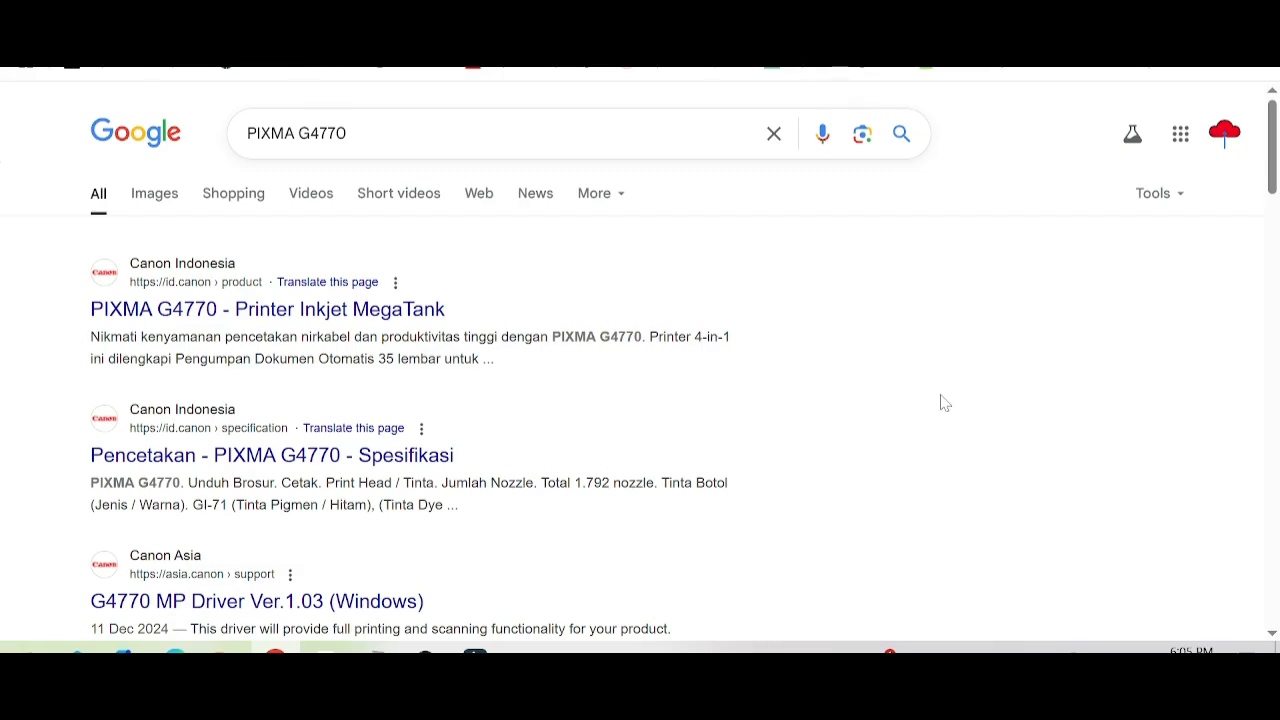
Search Google for 'Canon PIXMA G4770 driver download' via the suggestion
left_click(500, 132)
type("Canon ")
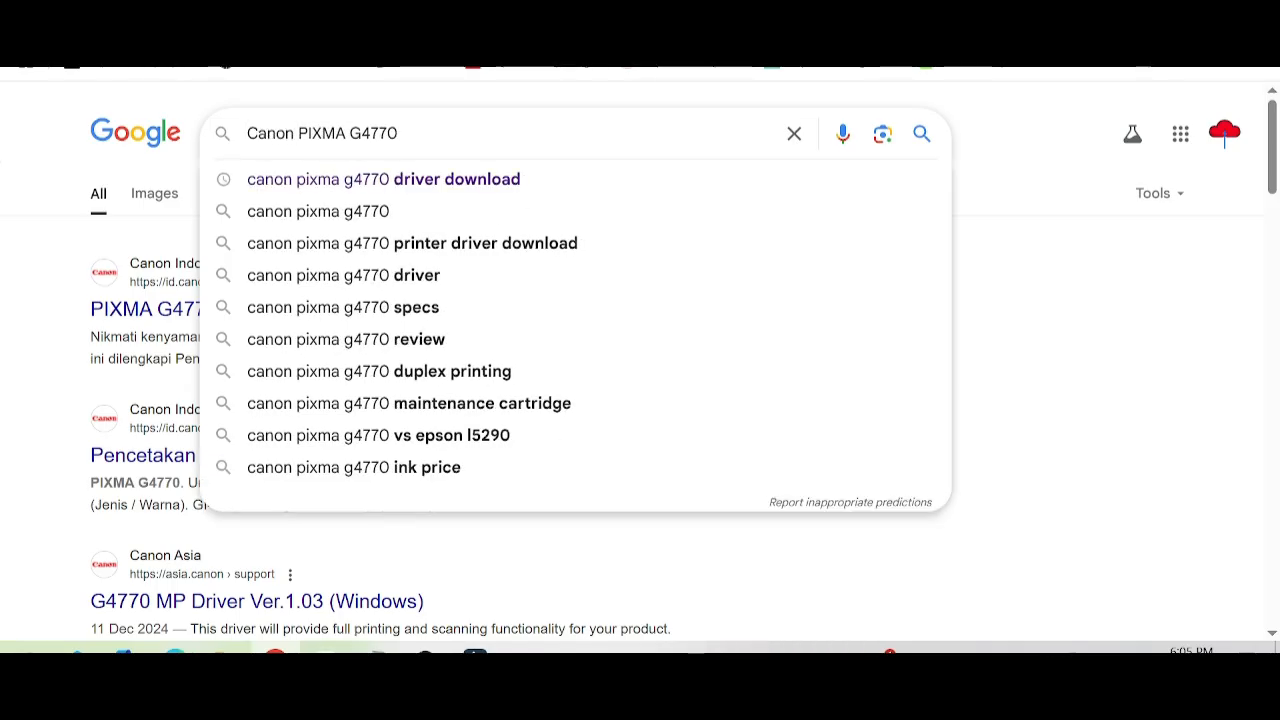
double_click(372, 132)
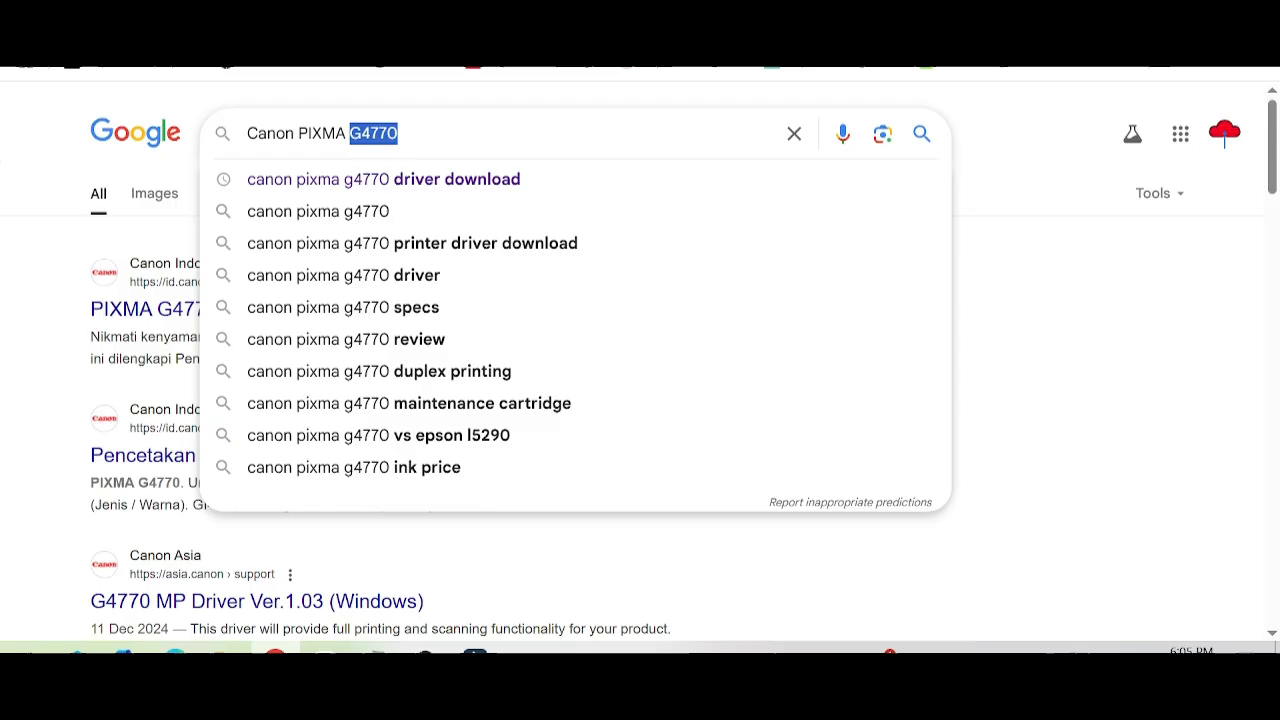
type("driver")
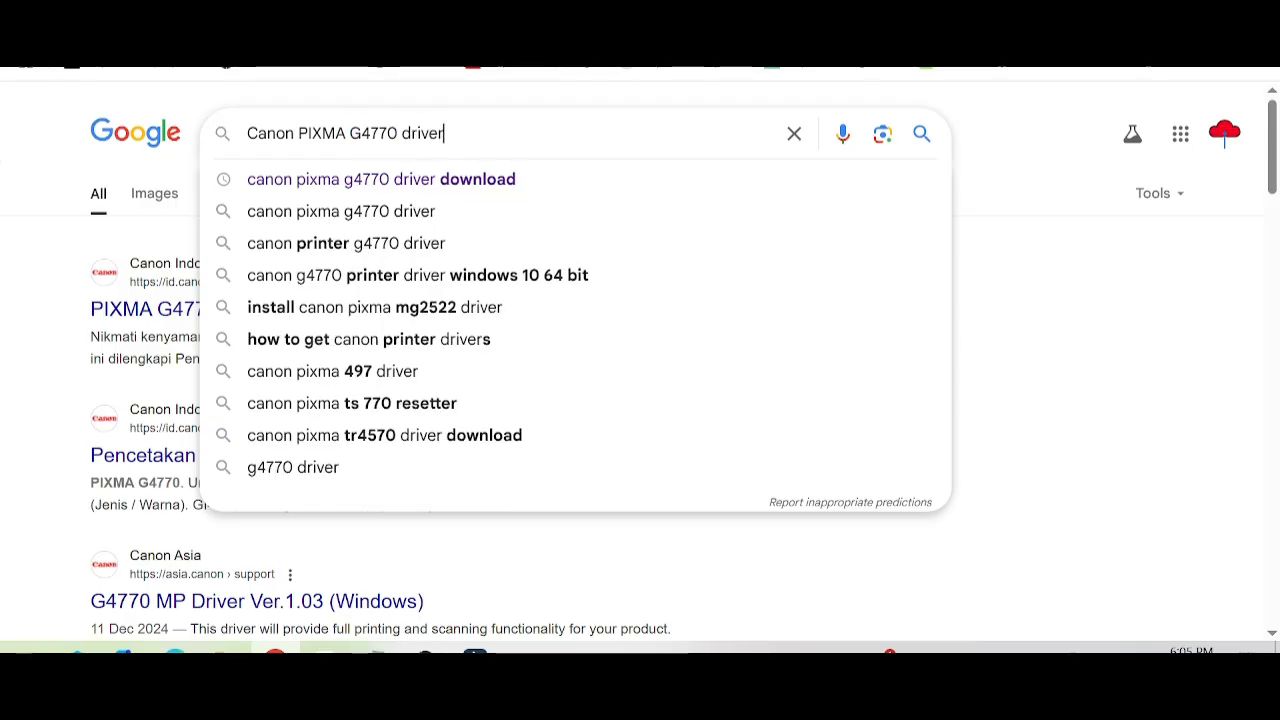
type("downl")
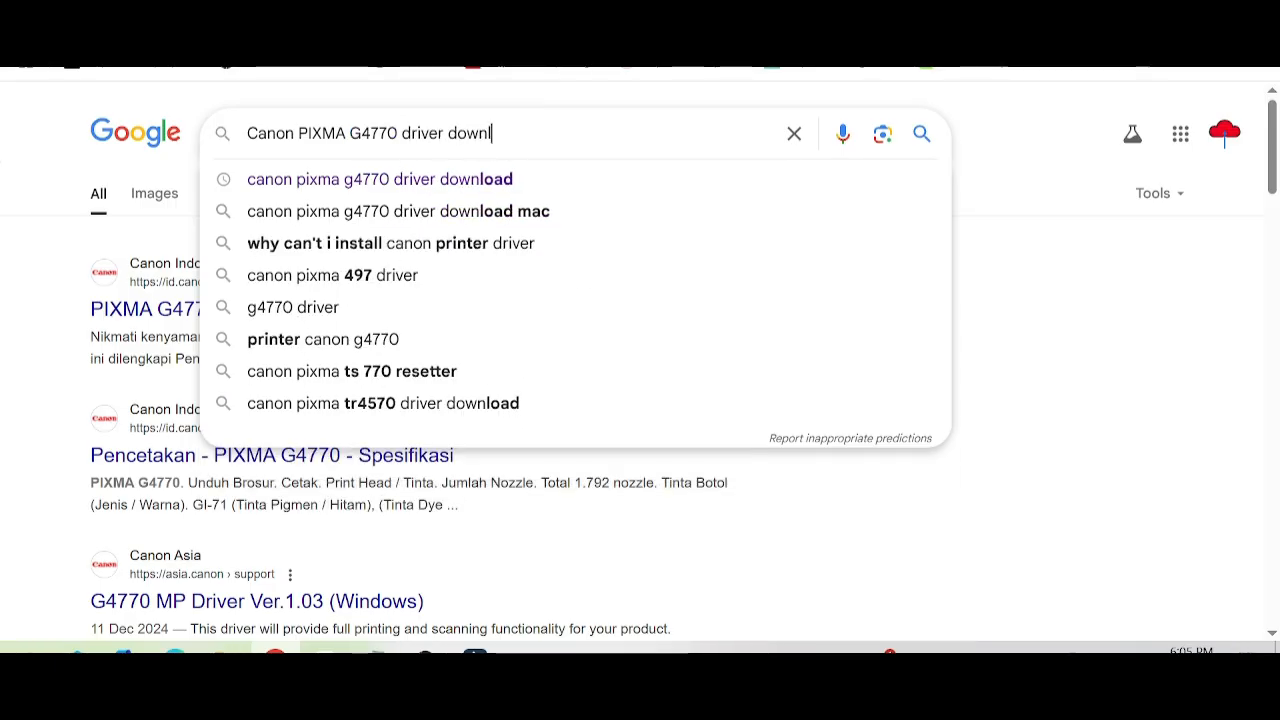
left_click(380, 180)
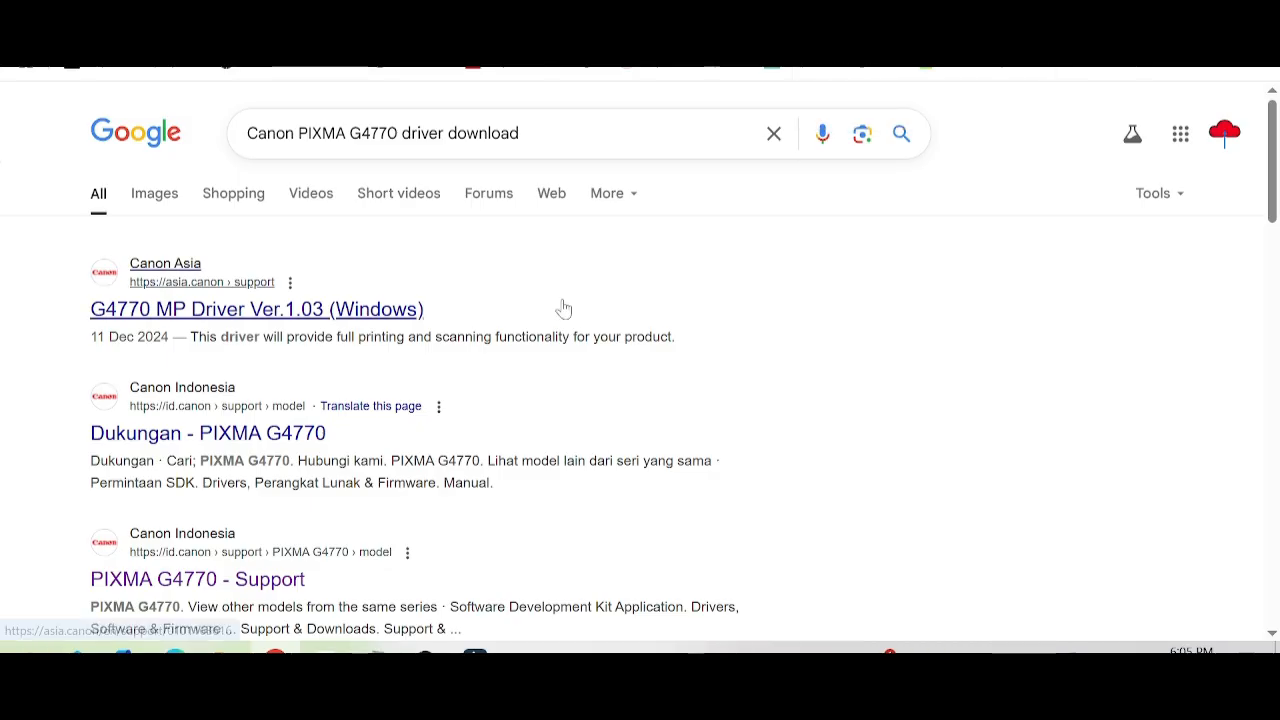
scroll("down", 3)
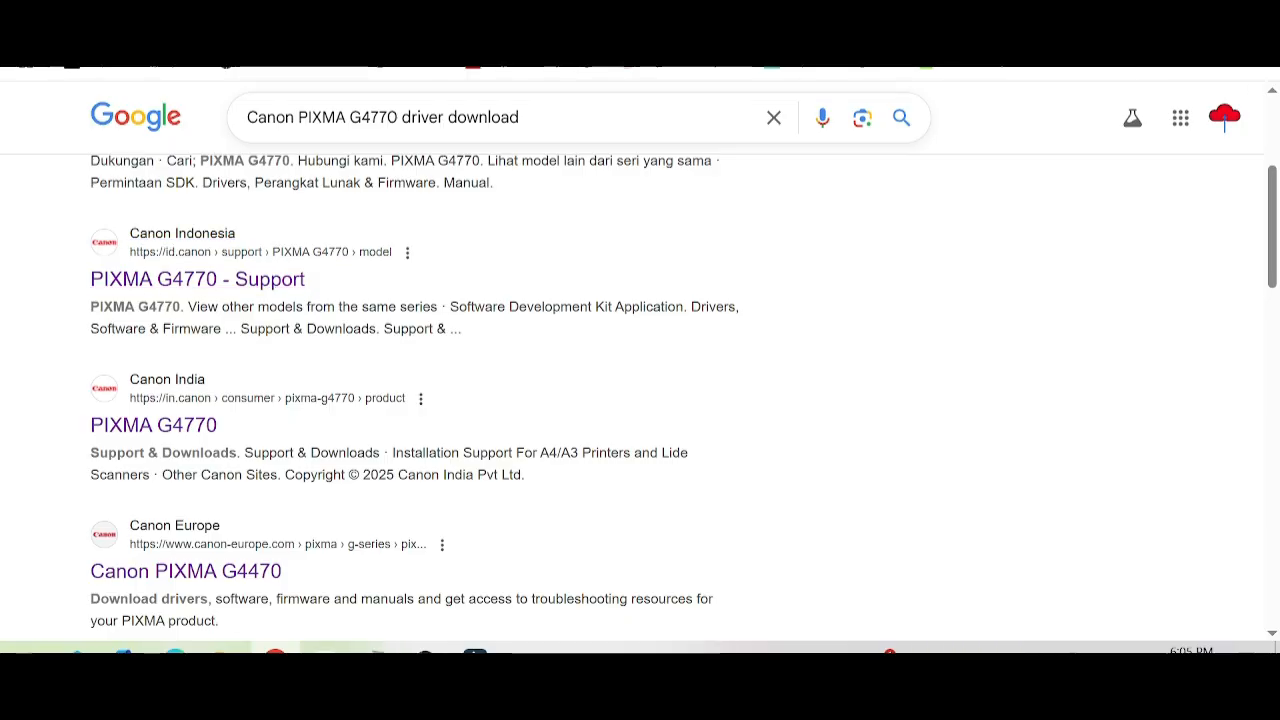
scroll("down", 3)
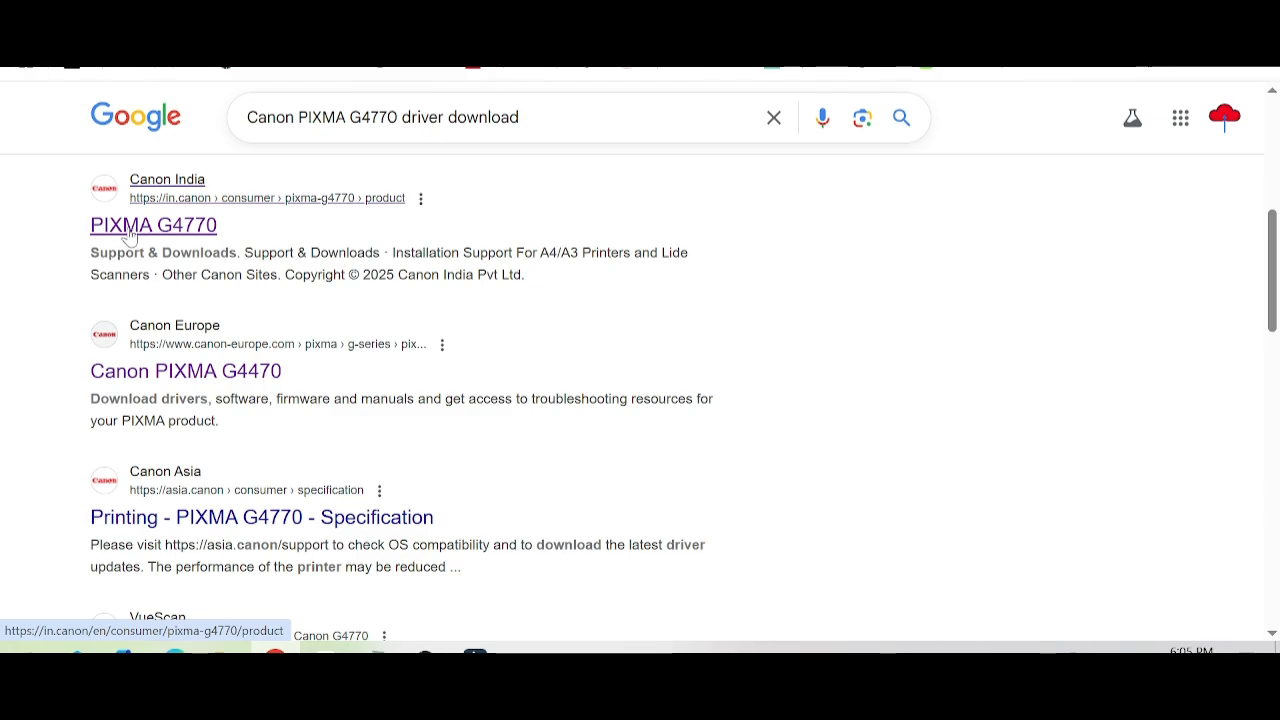
left_click(152, 224)
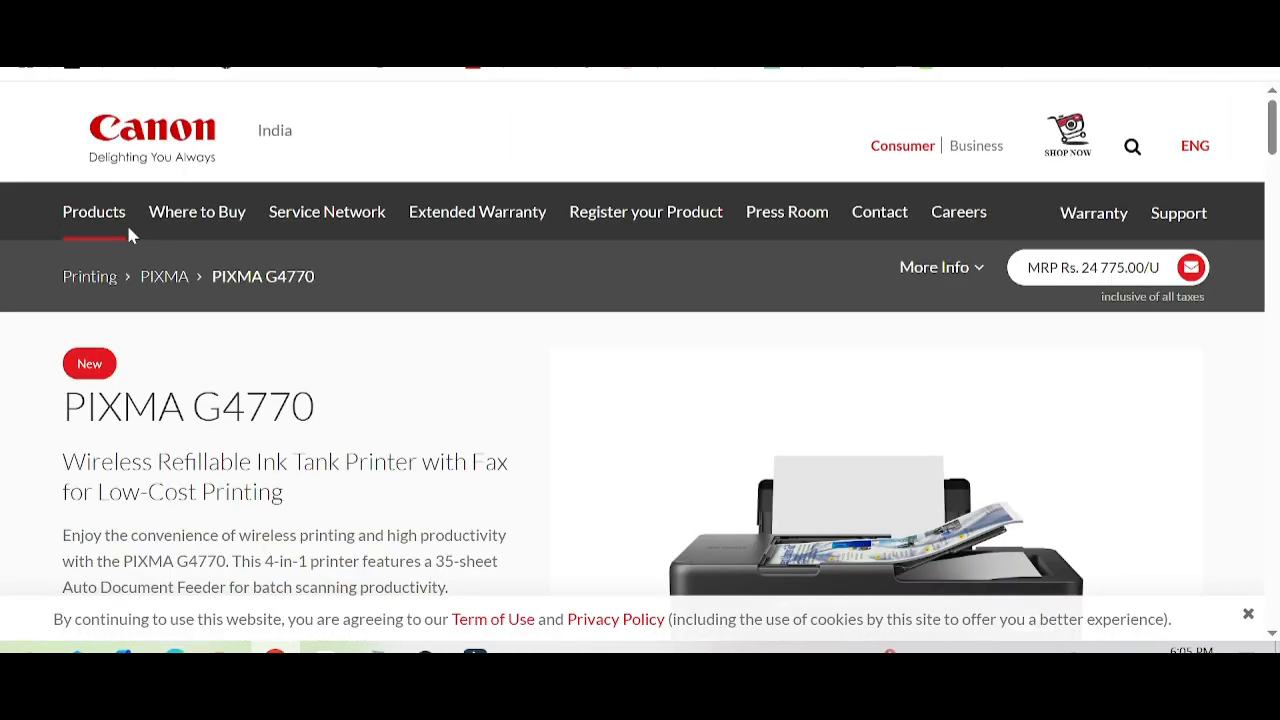
scroll("down", 3)
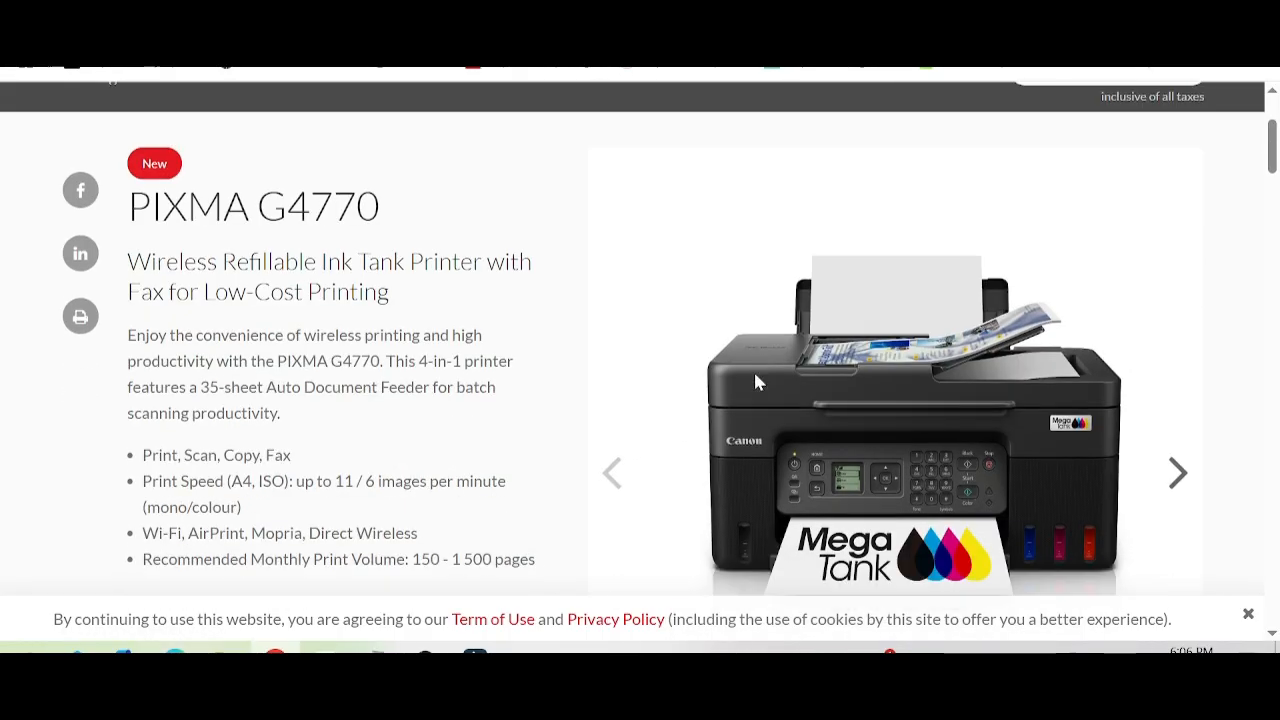
scroll("down", 3)
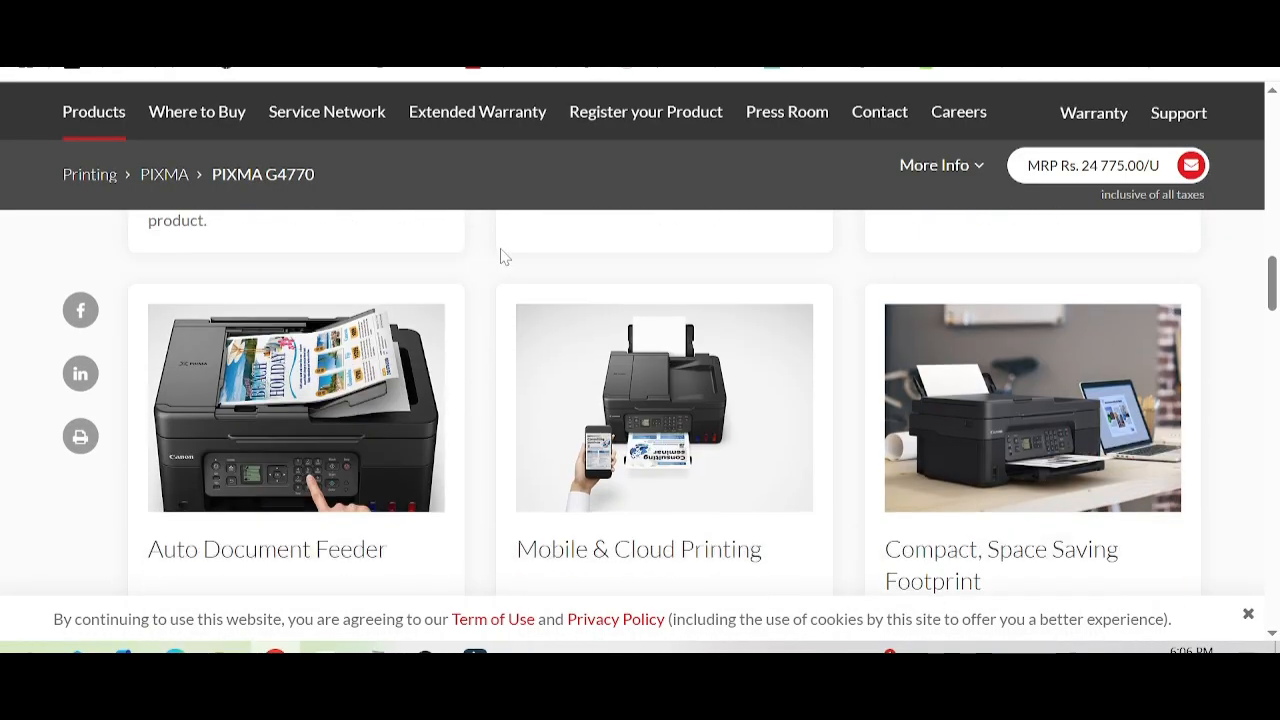
scroll("down", 3)
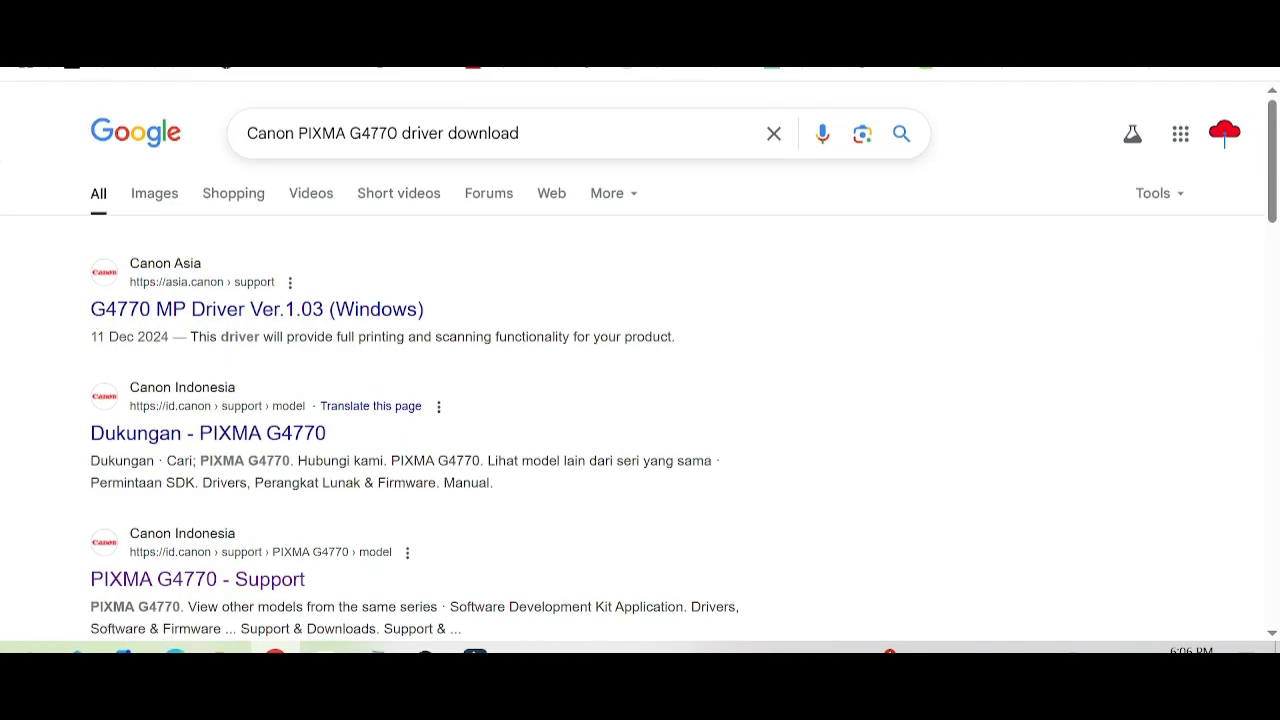
Go to the Canon Indonesia PIXMA G4770 support page and view the Drivers results for Windows 10 (x64)
scroll("down", 3)
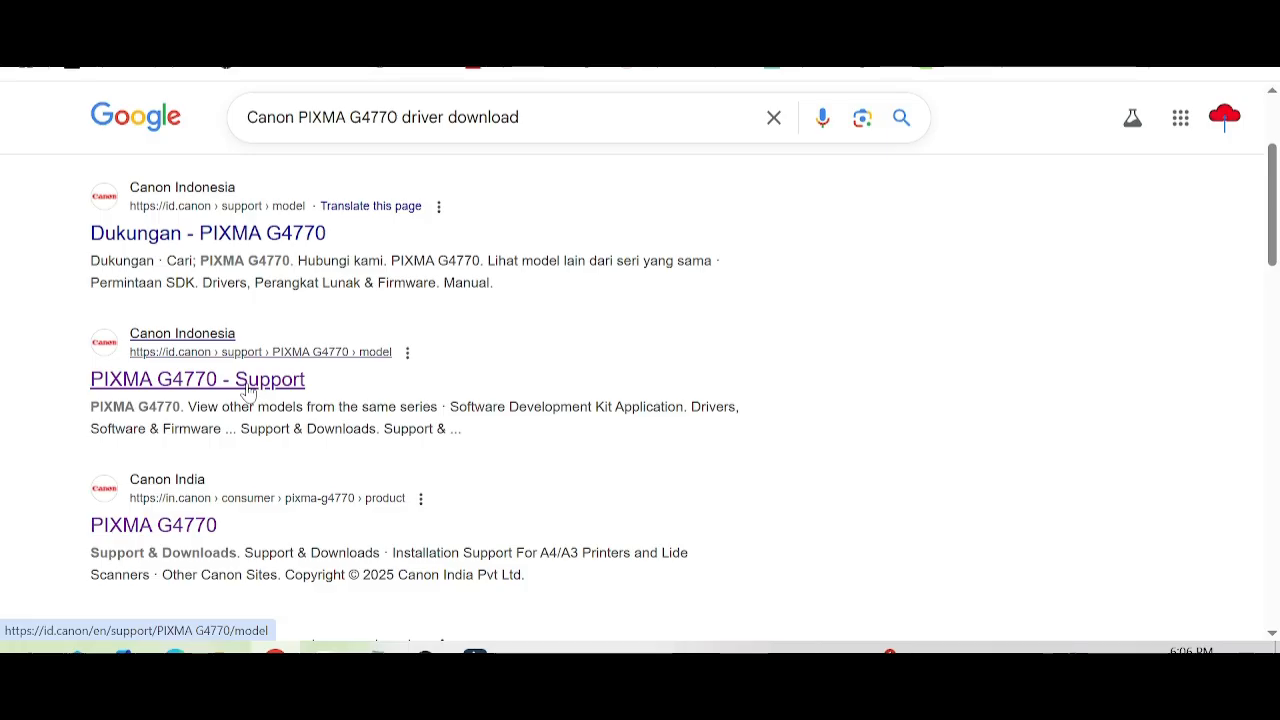
left_click(196, 380)
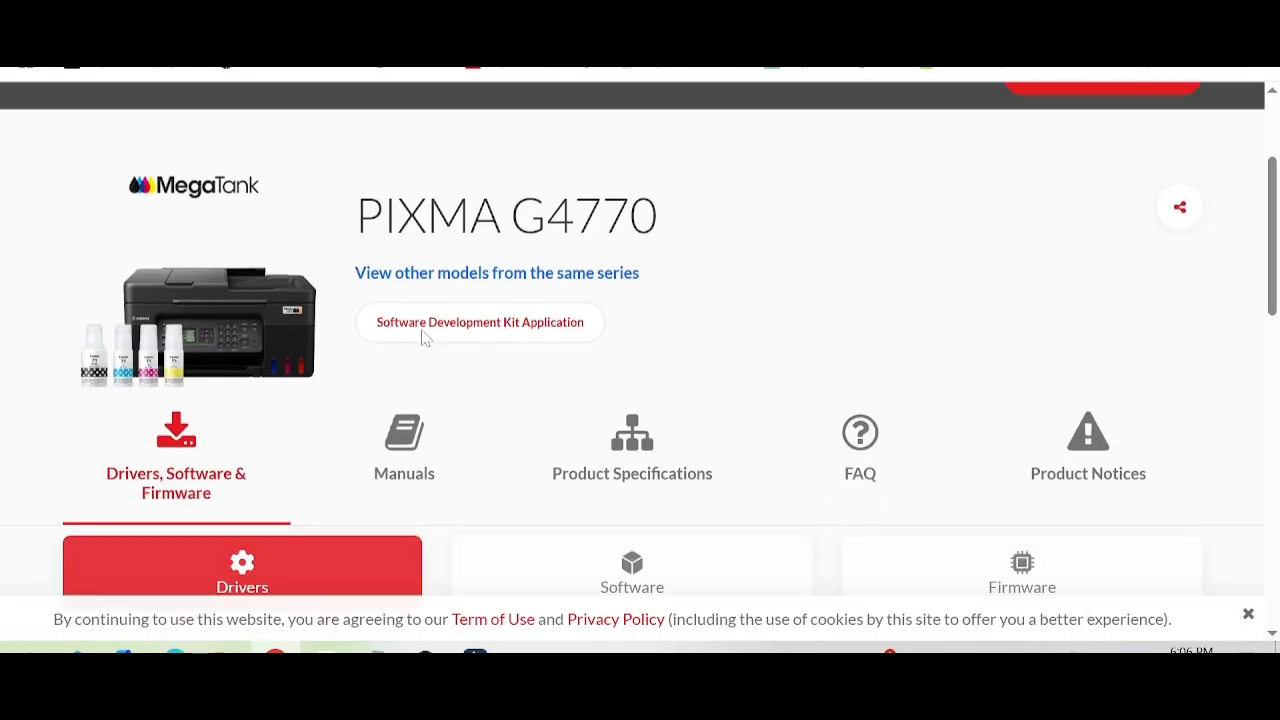
scroll("down", 3)
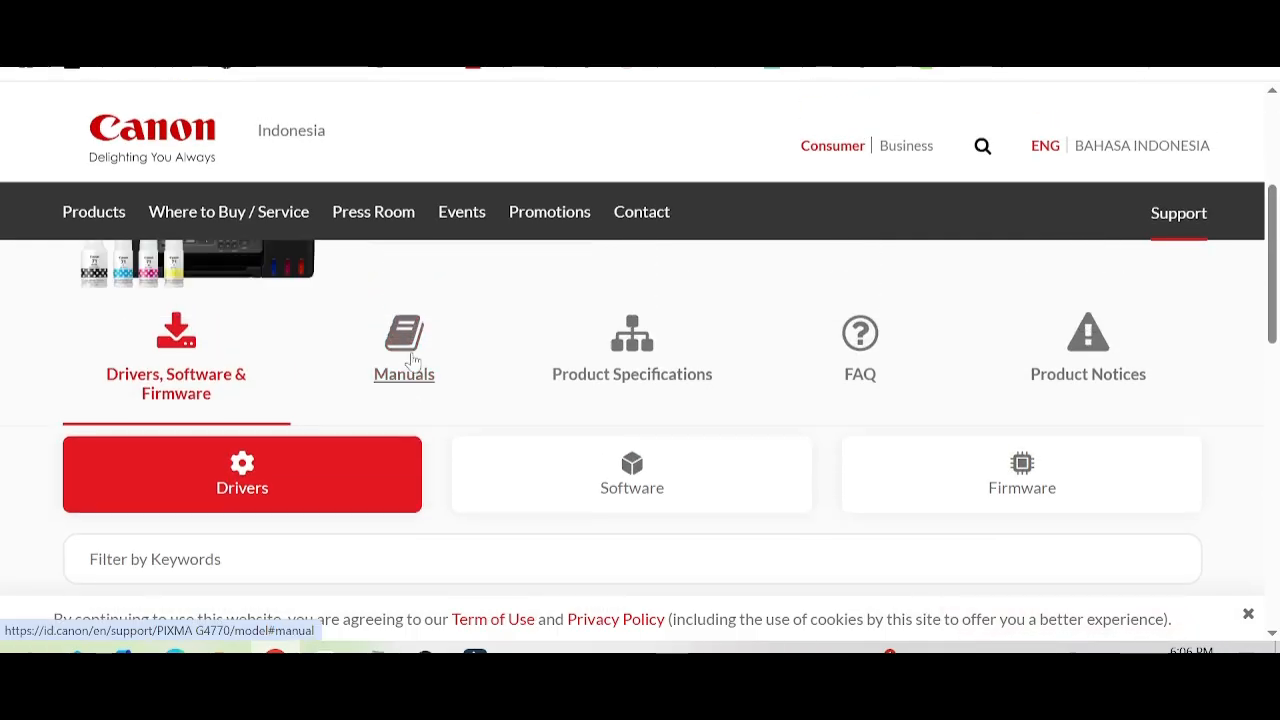
scroll("down", 3)
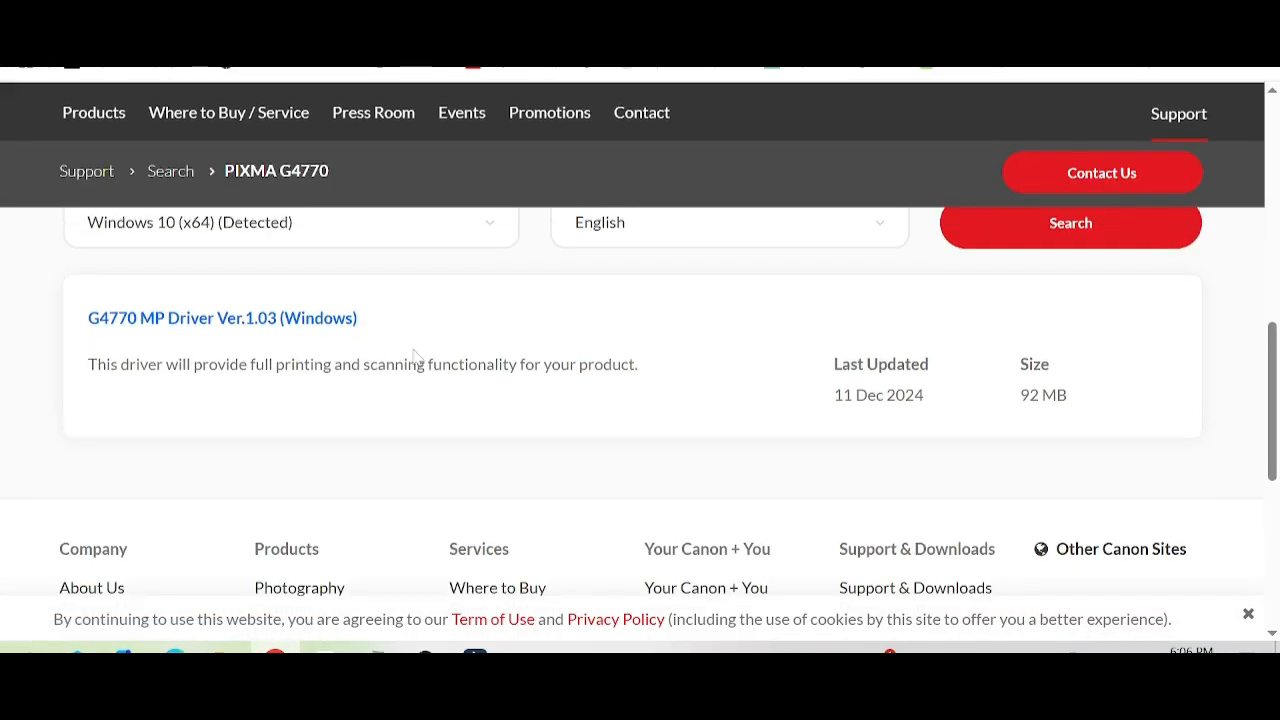
scroll("up", 3)
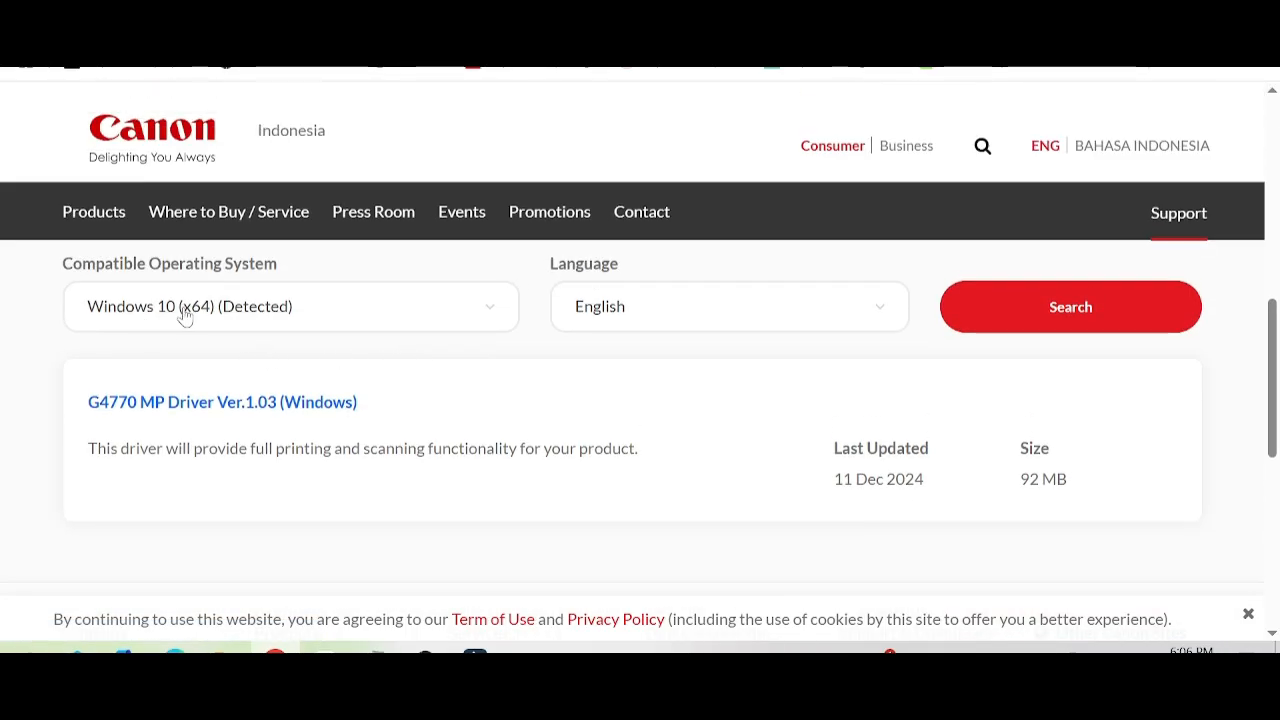
mouse_move(32, 320)
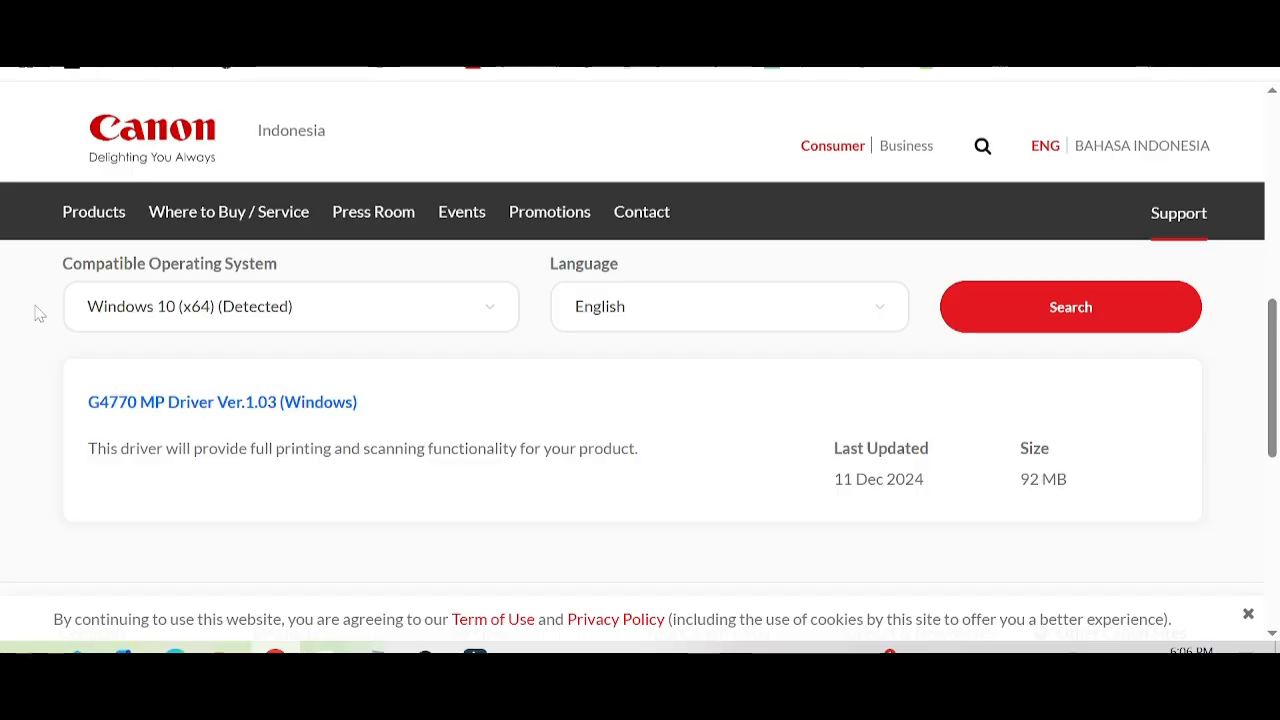
mouse_move(454, 318)
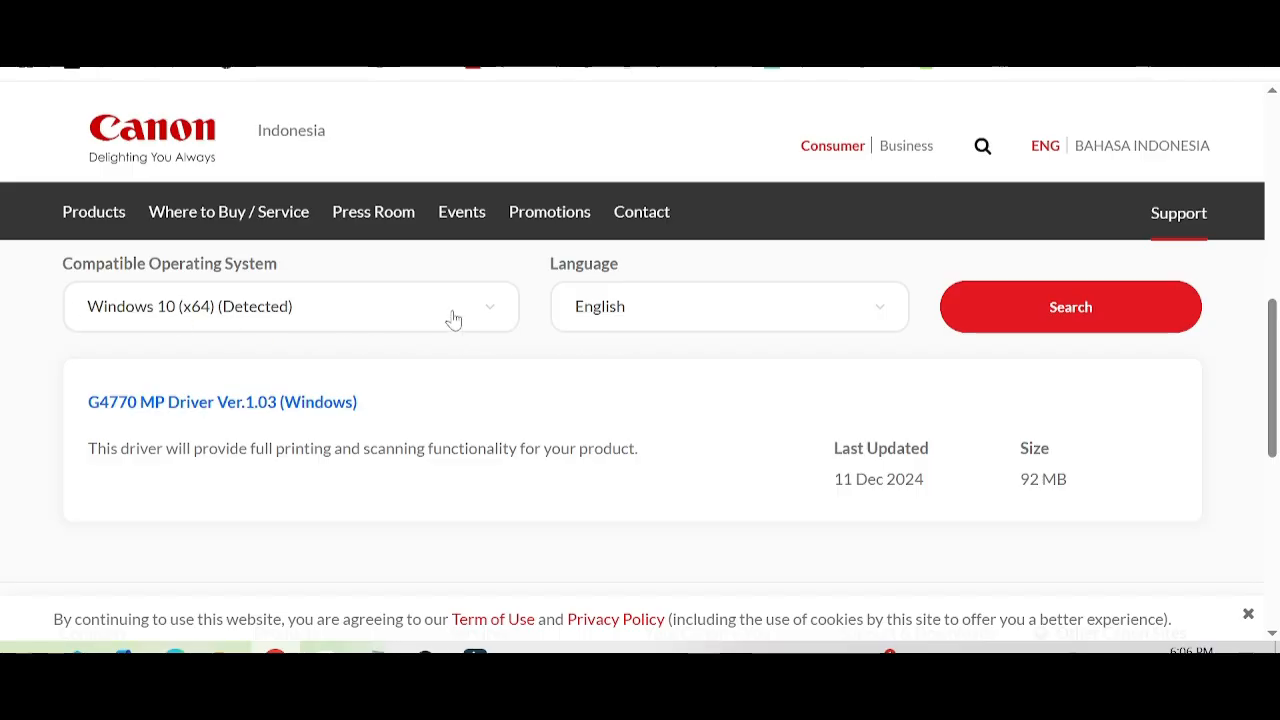
Set the compatible operating system to Windows 11 and highlight 'full printing and scanning' in the driver result
left_click(290, 306)
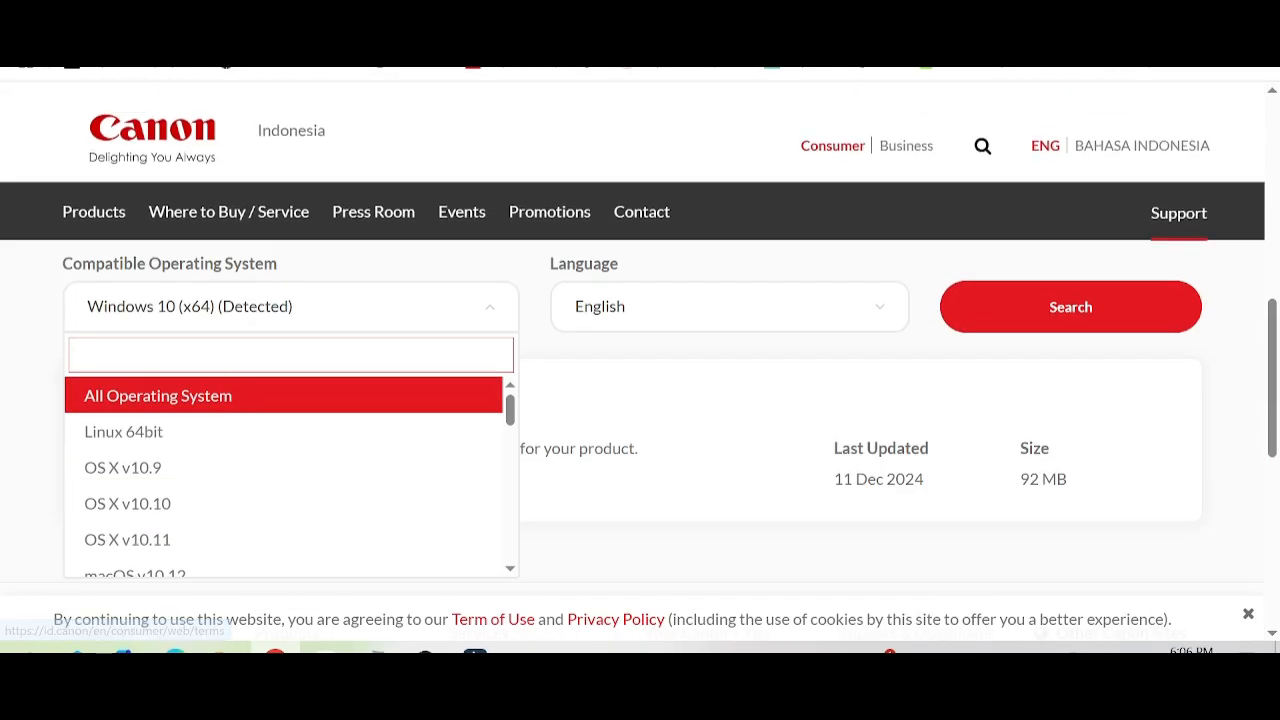
scroll("down", 3)
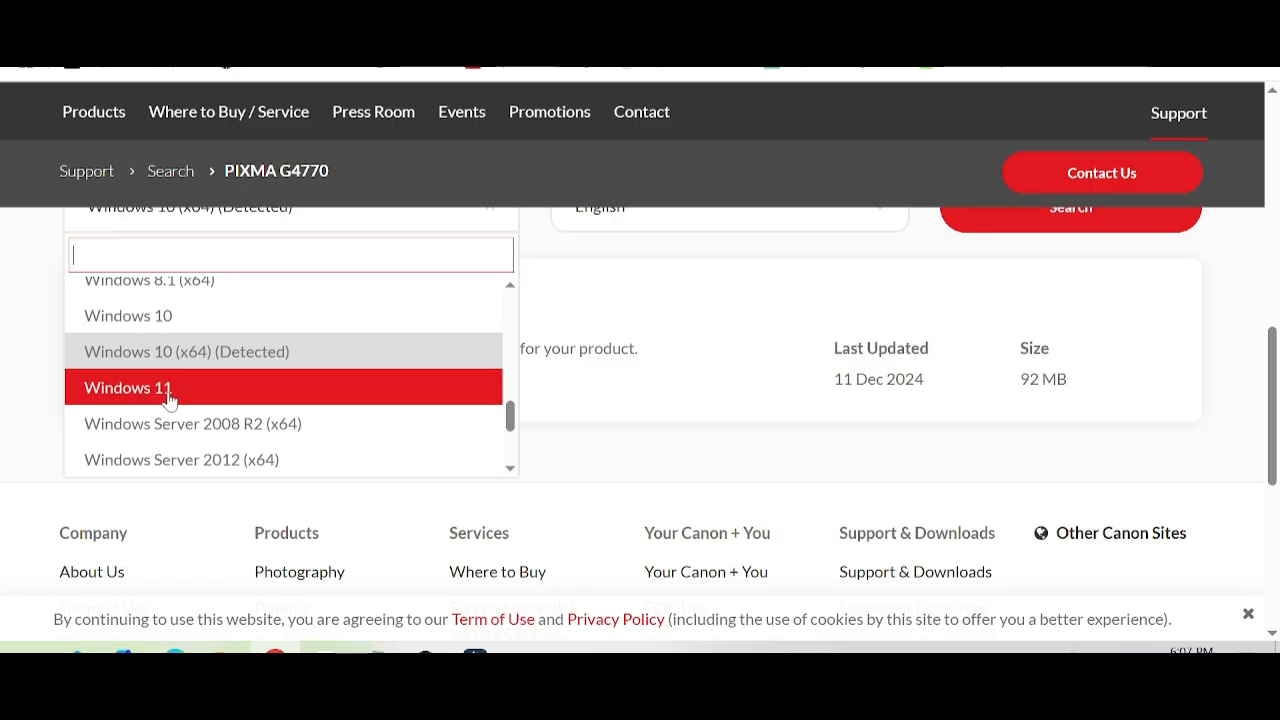
mouse_move(136, 398)
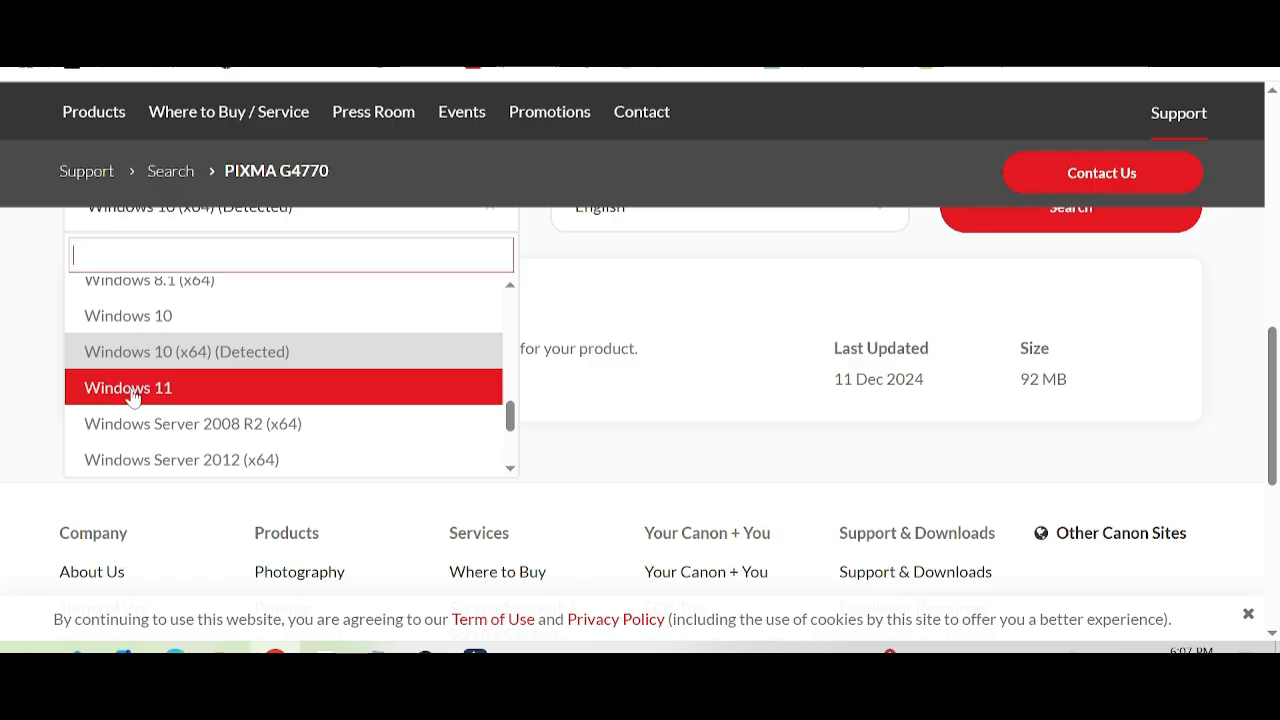
left_click(128, 388)
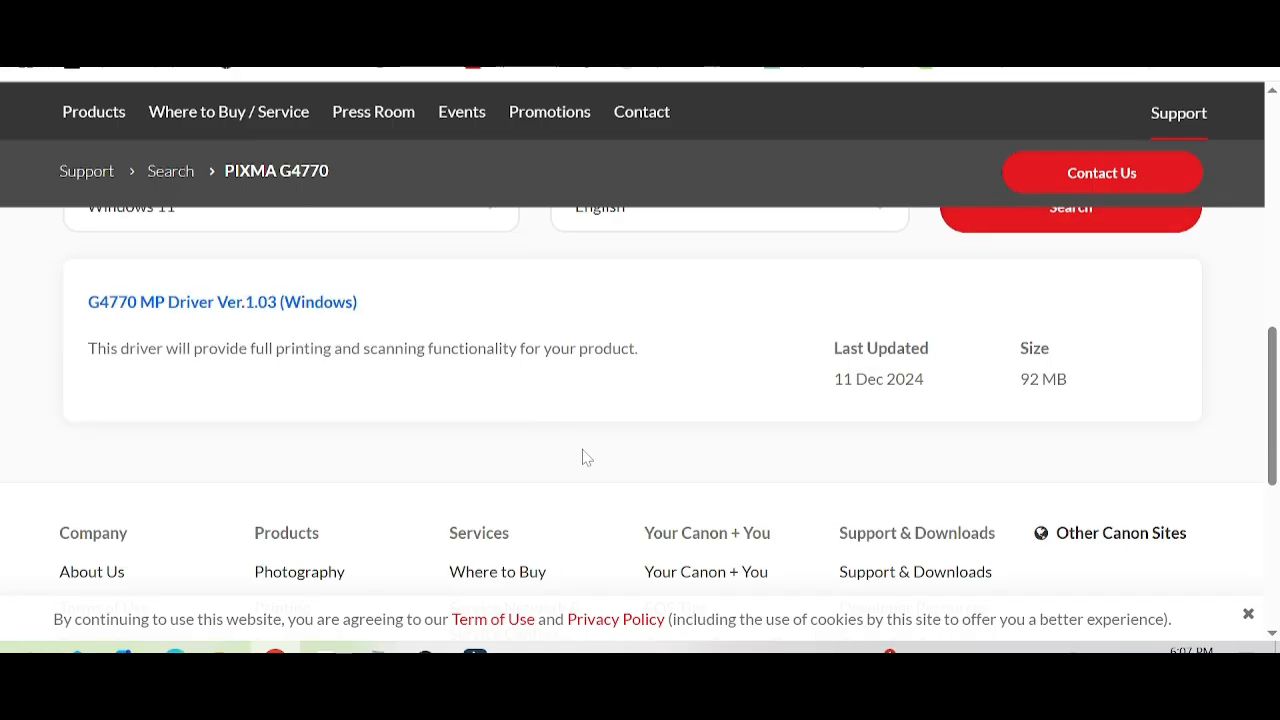
scroll("up", 3)
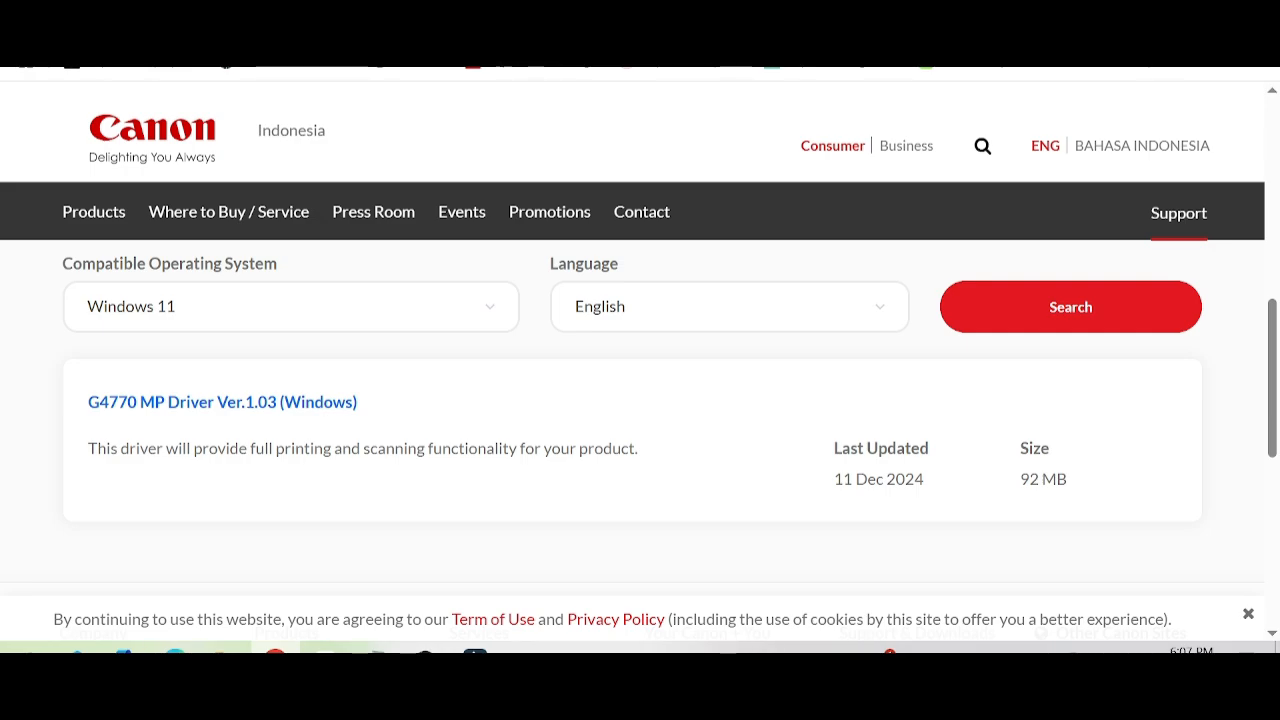
mouse_move(192, 472)
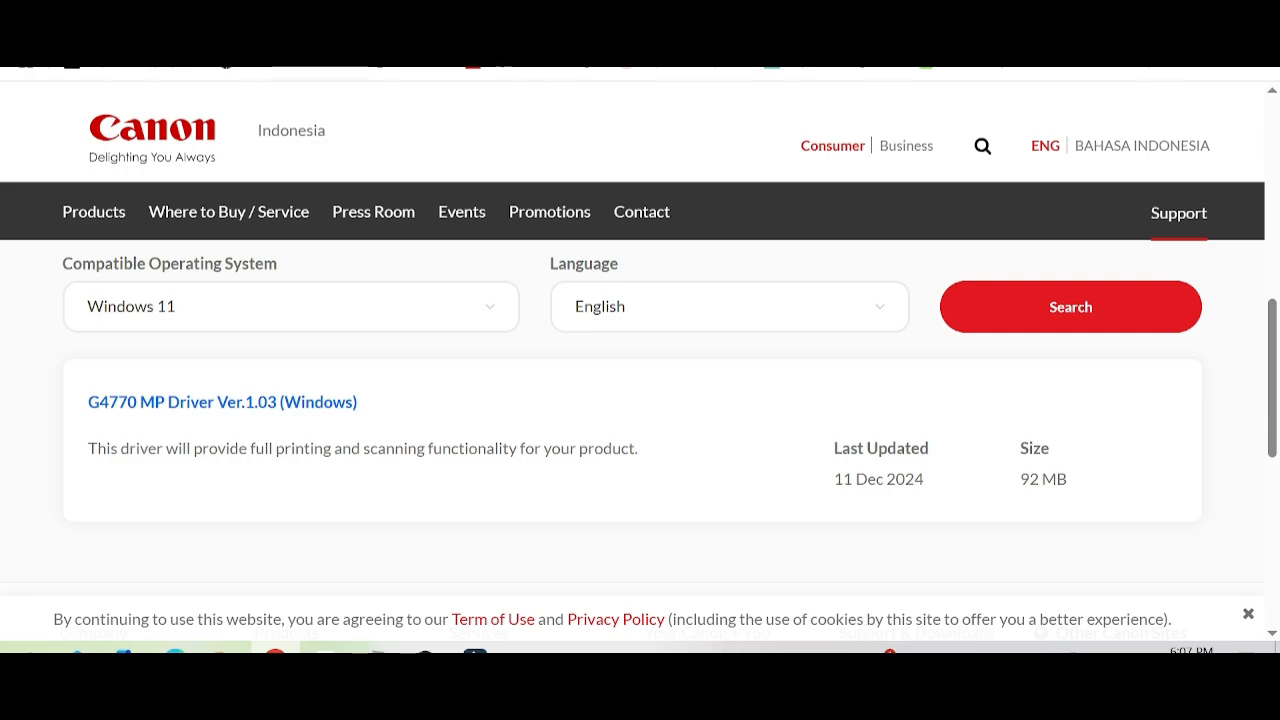
left_click_drag(246, 448, 352, 448)
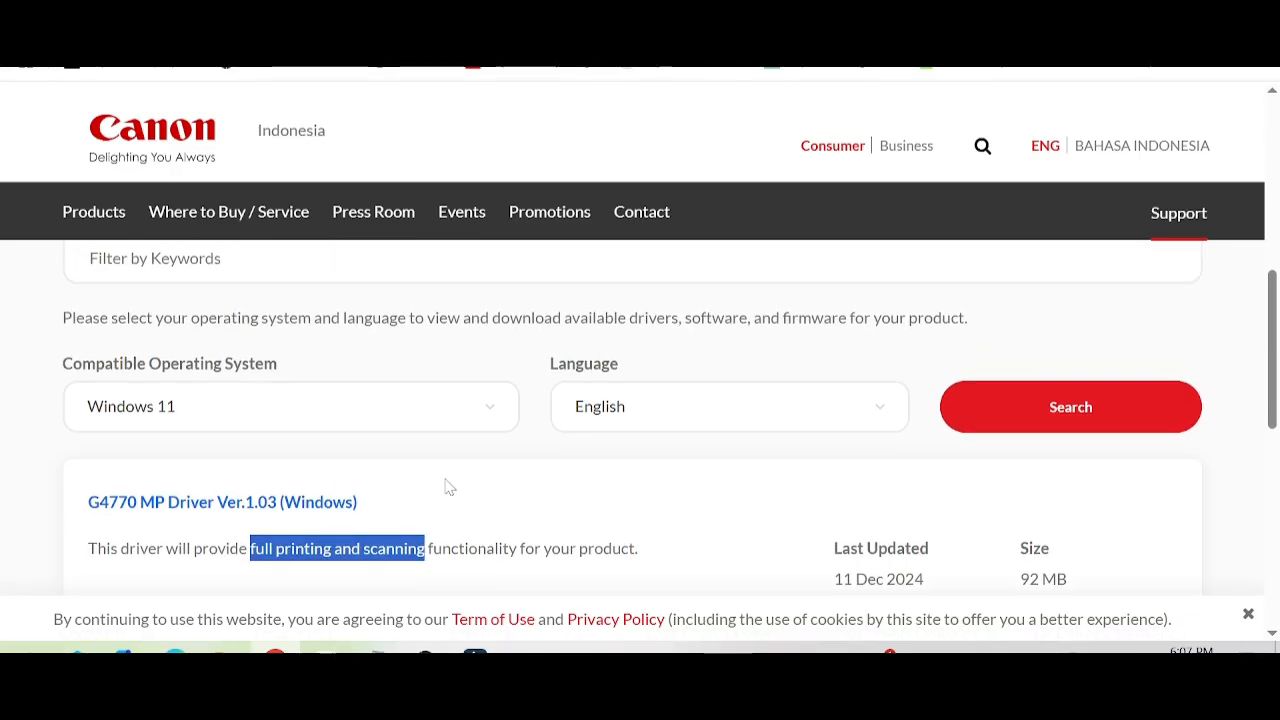
Go to the G4770 MP Driver Ver.1.03 (Windows) download page, last updated 11-Dec-2024
scroll("down", 3)
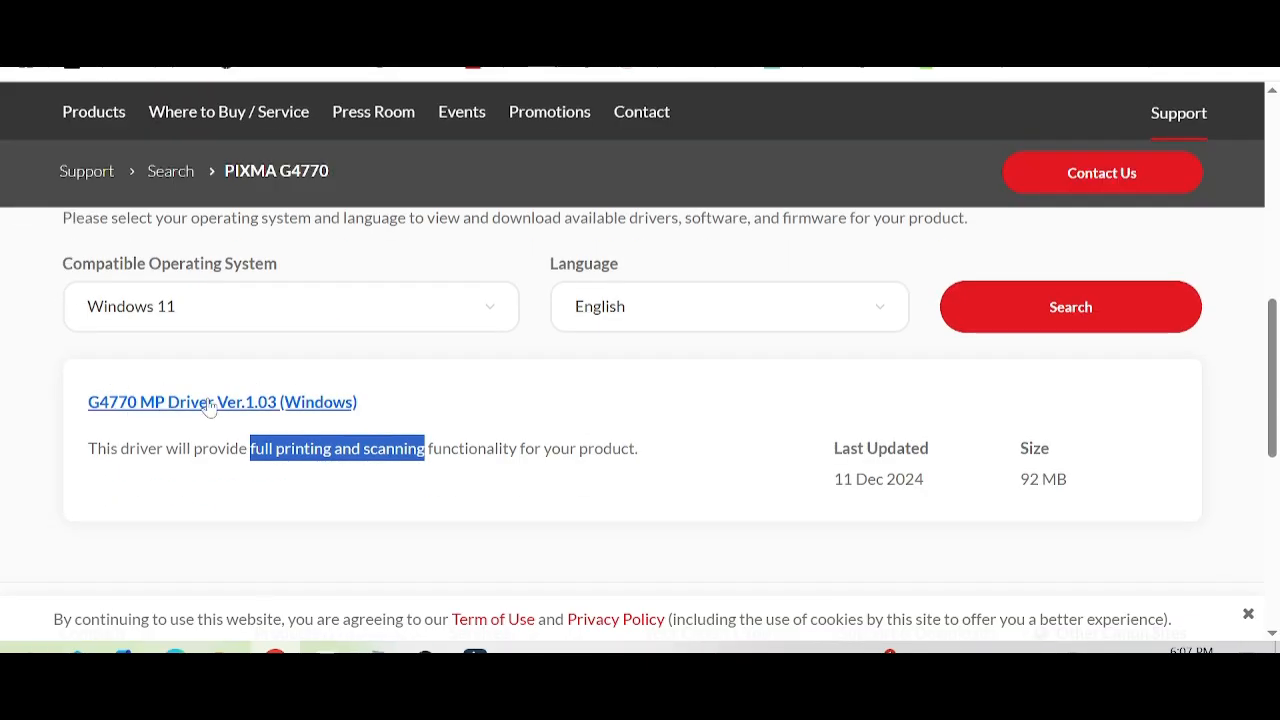
left_click(222, 400)
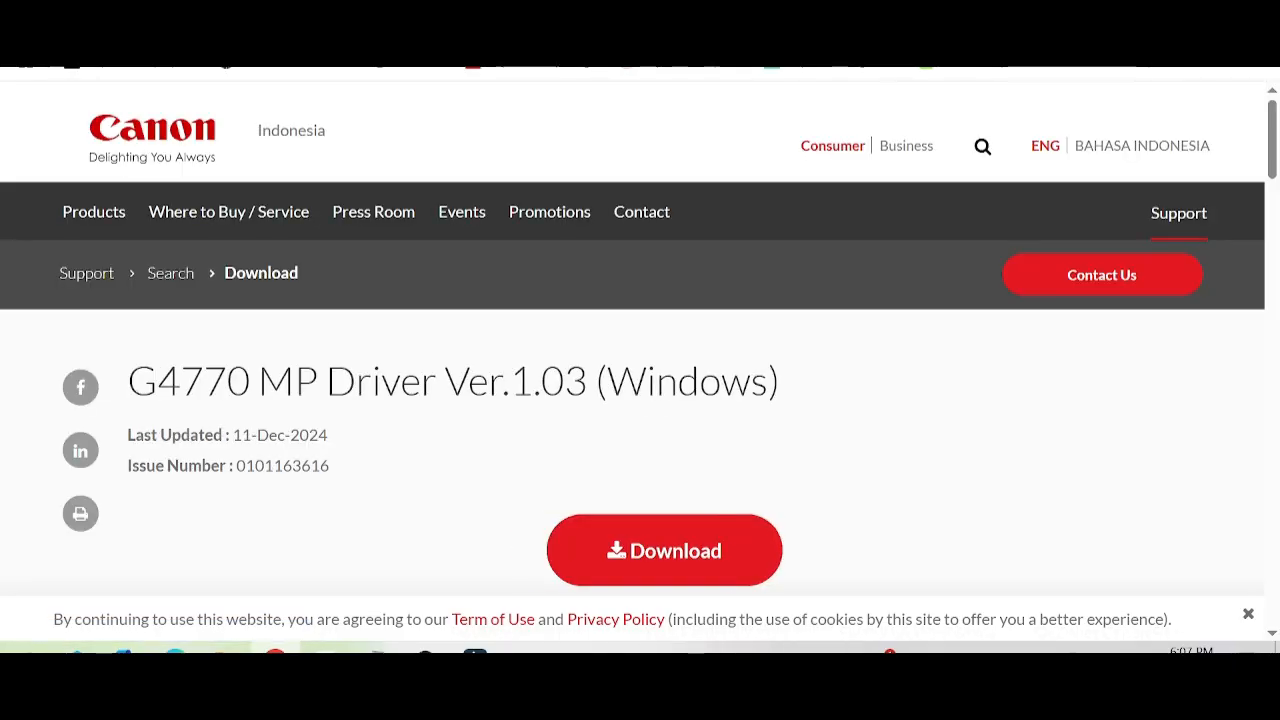
scroll("down", 3)
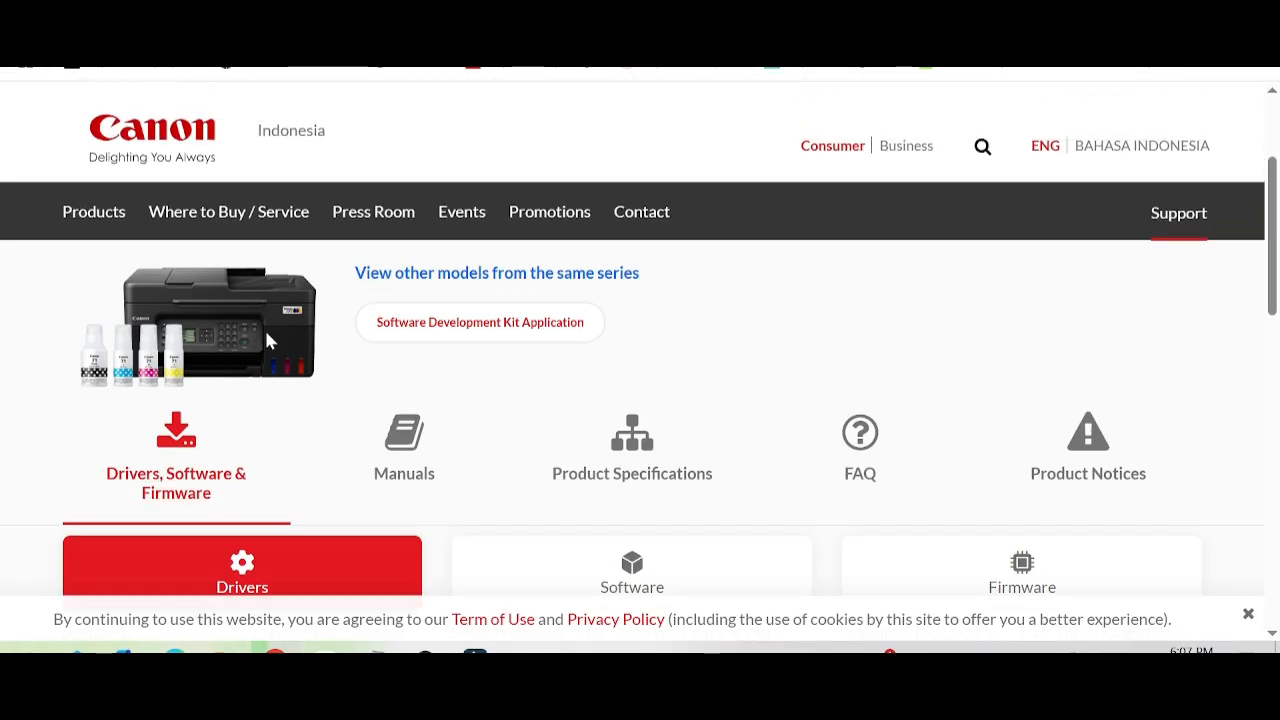
mouse_move(258, 336)
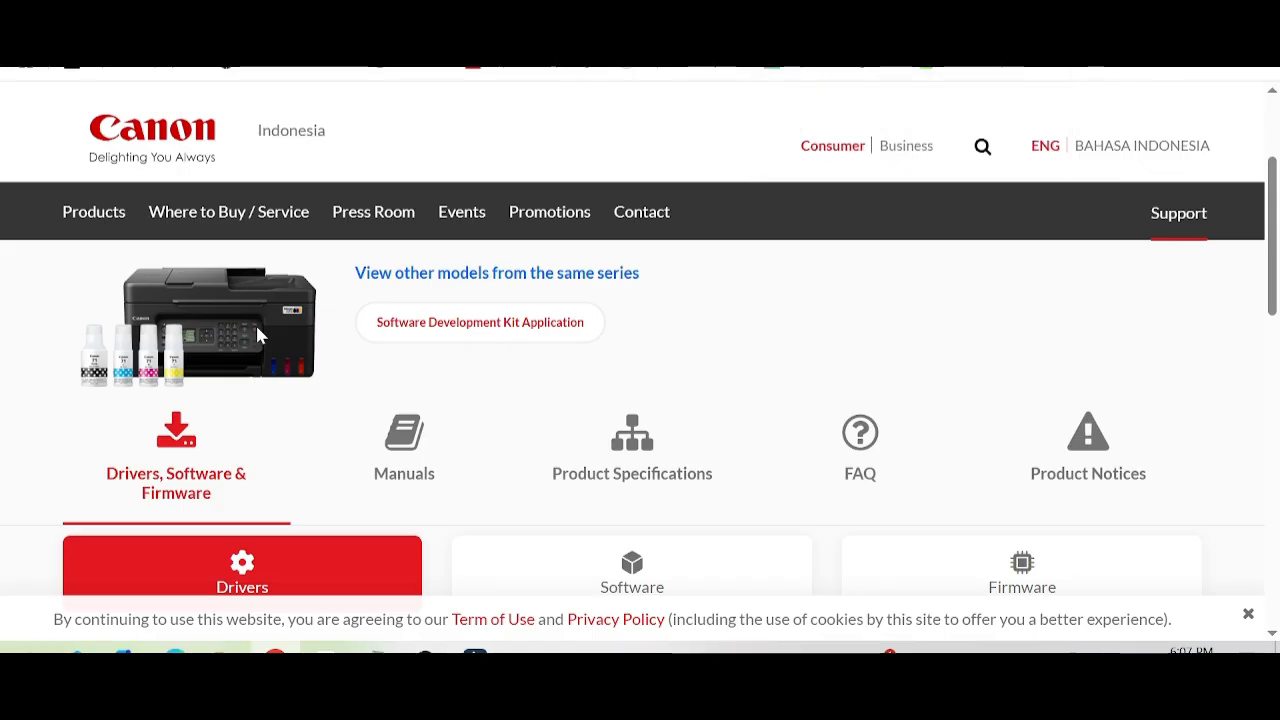
mouse_move(300, 336)
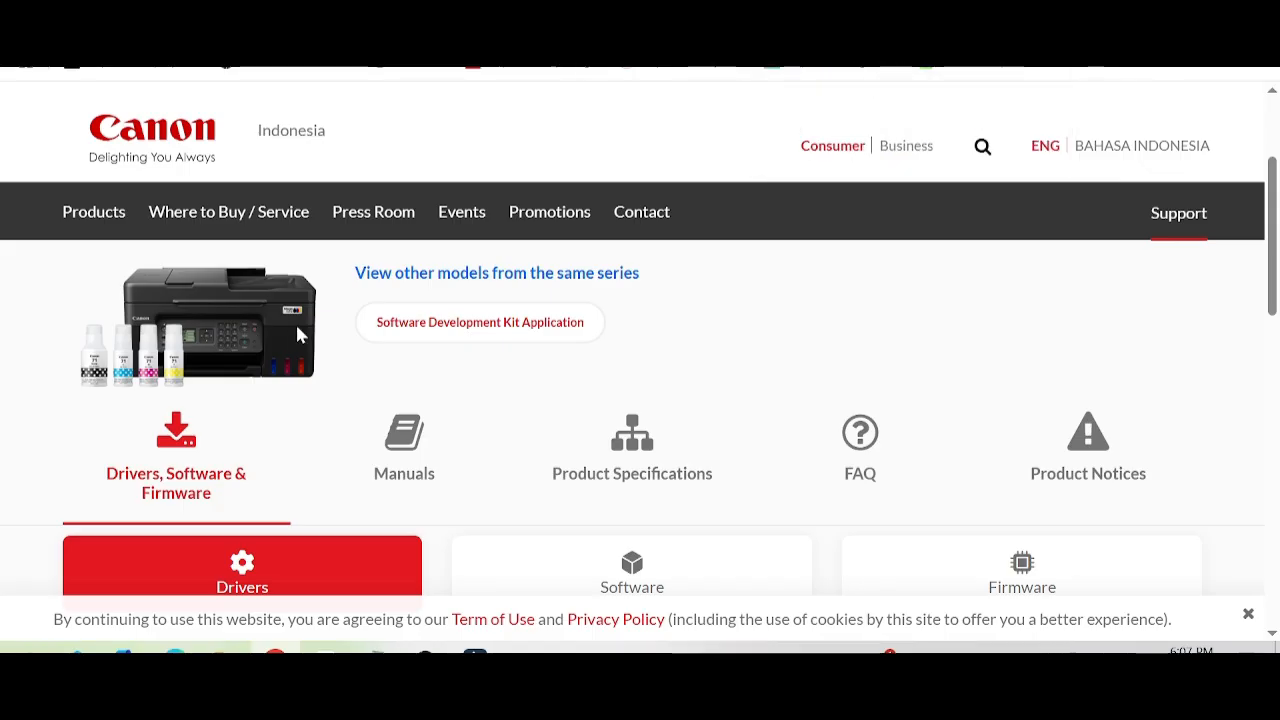
mouse_move(836, 322)
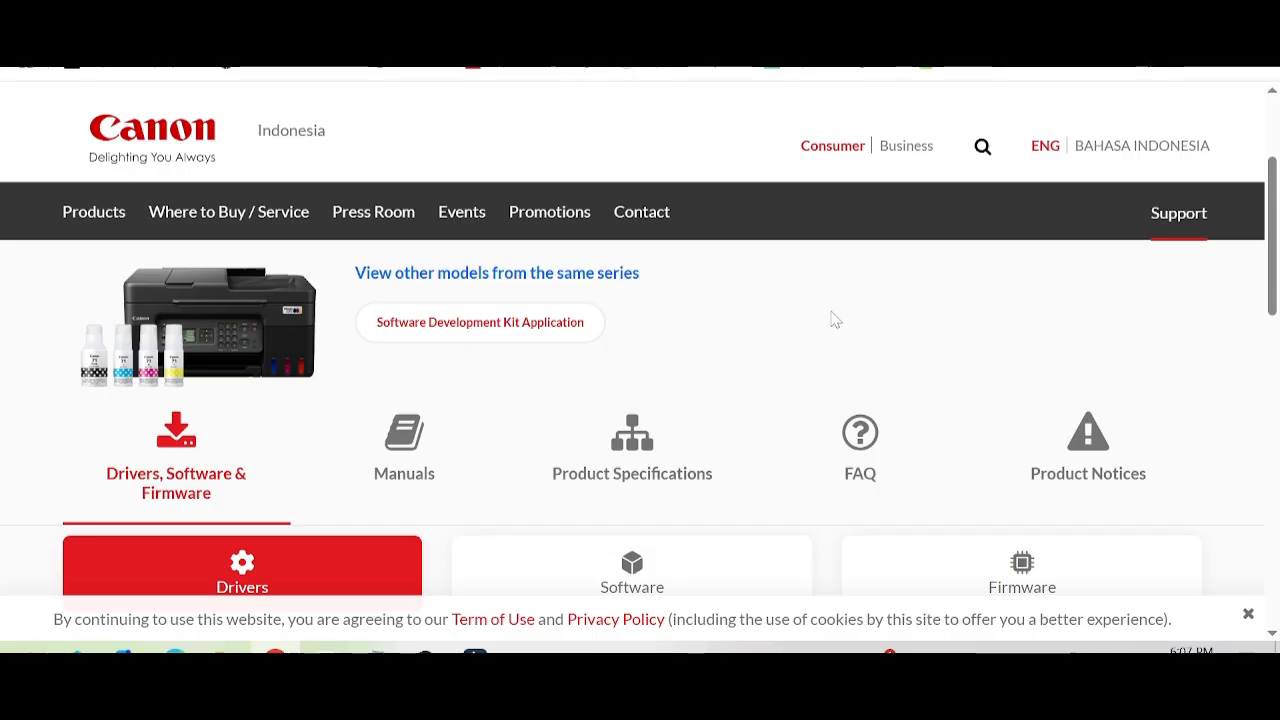
mouse_move(770, 348)
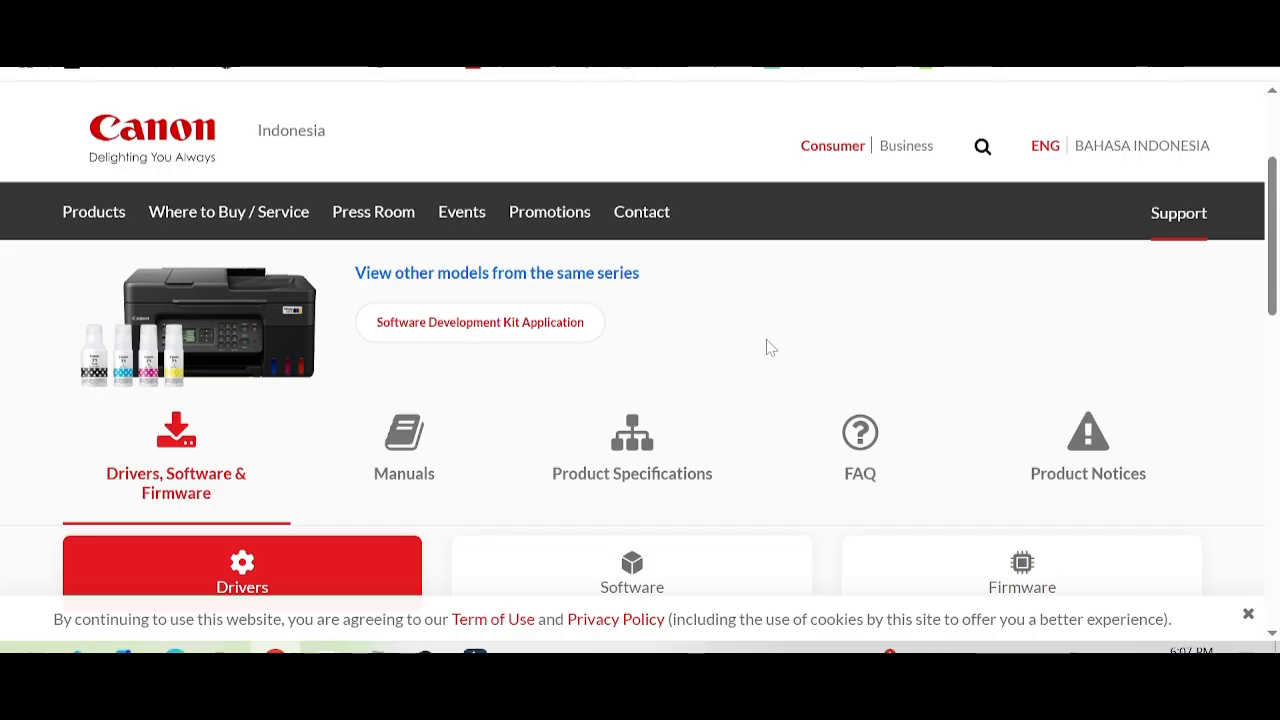